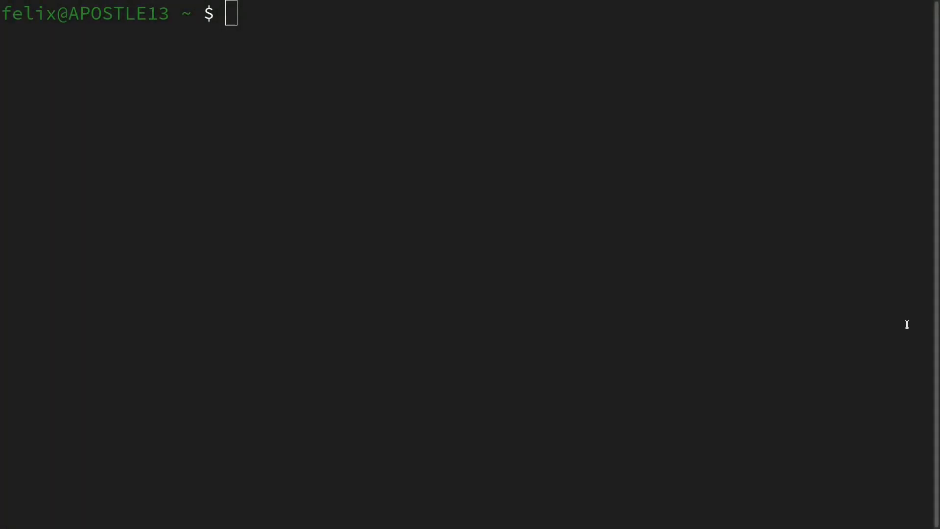
Launch ipython and import networkx as nx.
type("ipython")
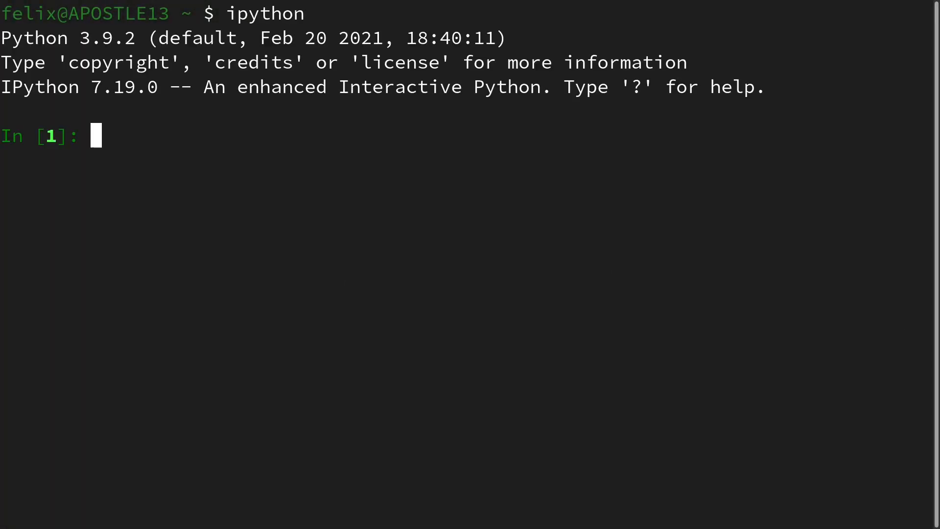
type("im")
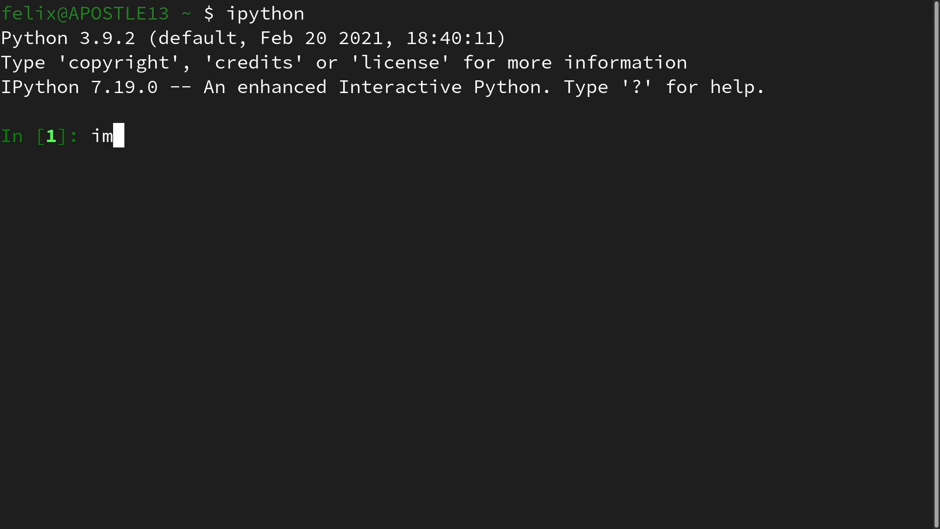
type("port net")
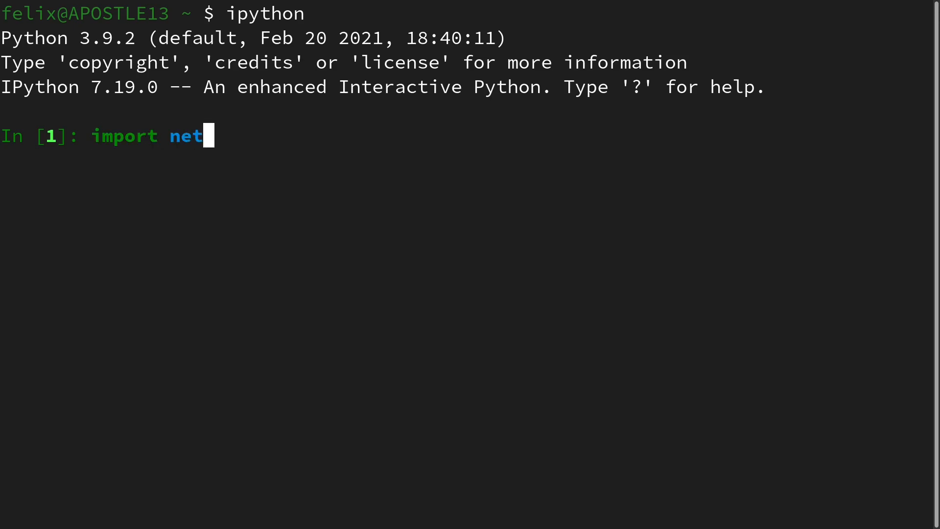
type("w")
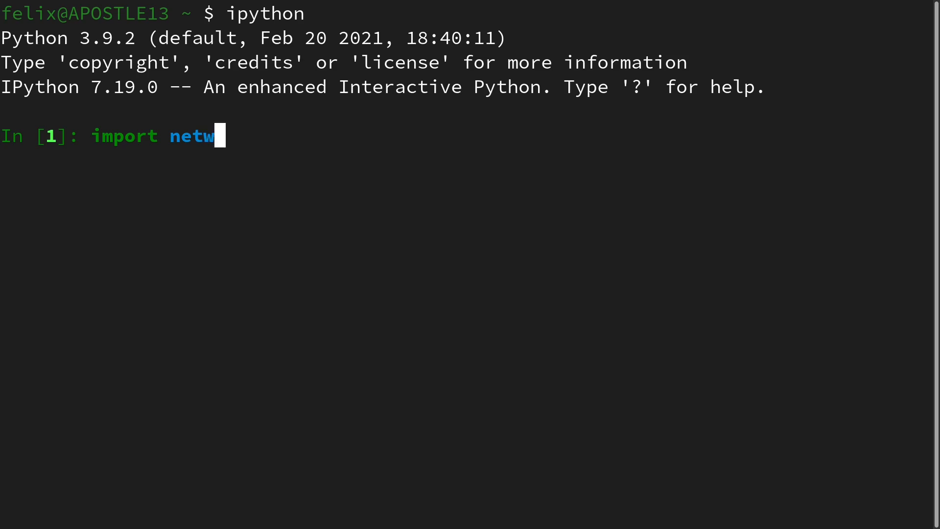
type("orkx as n")
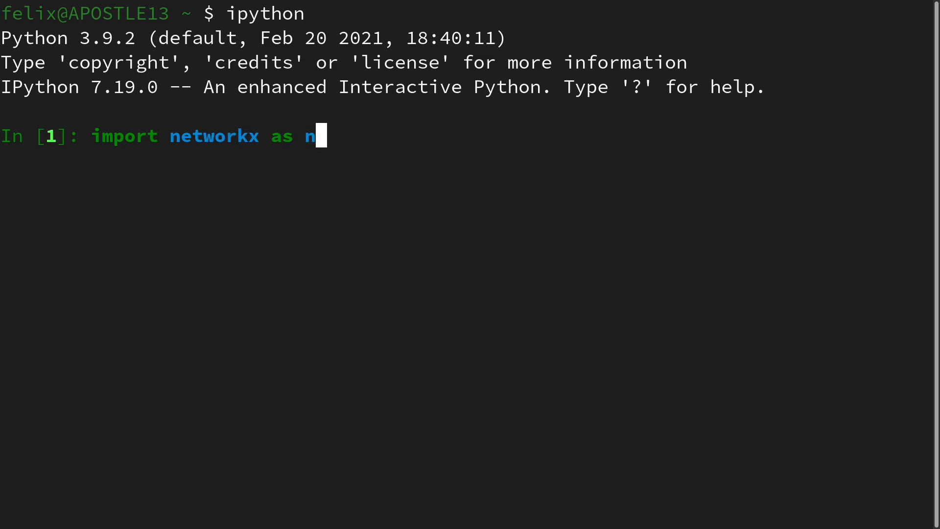
key("enter")
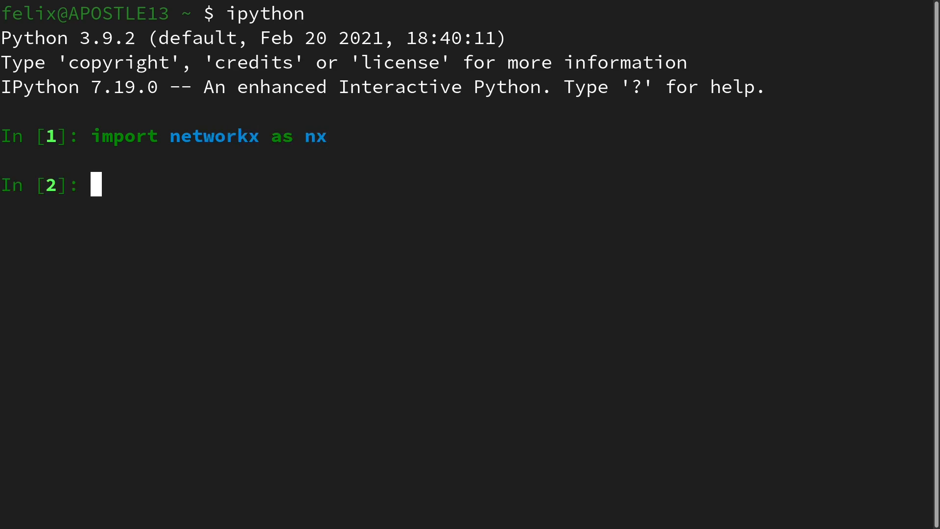
Import matplotlib.pyplot as plt.
type("import matplotlib")
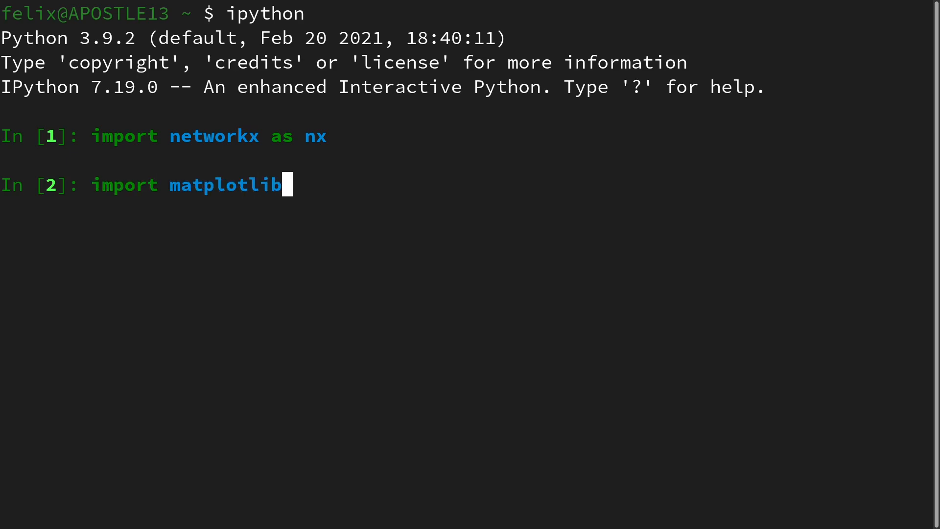
type(".pyplot as")
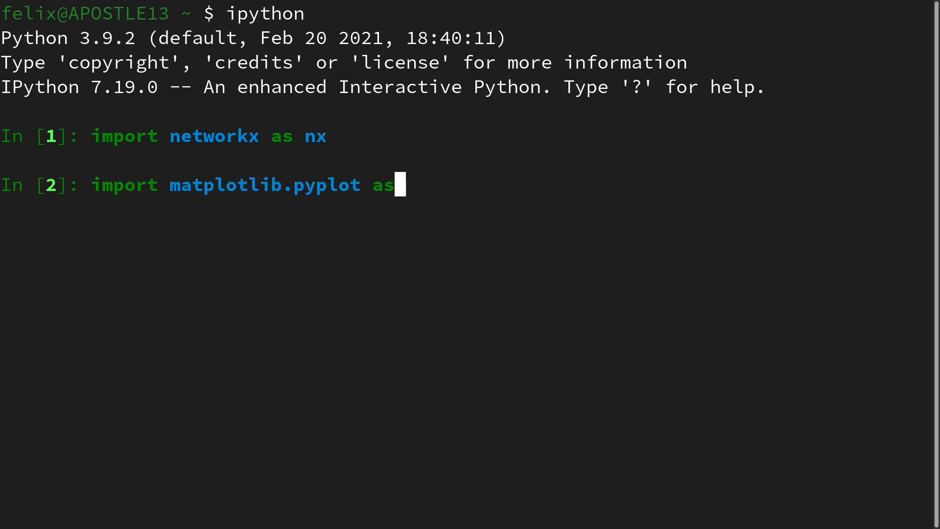
type("plt")
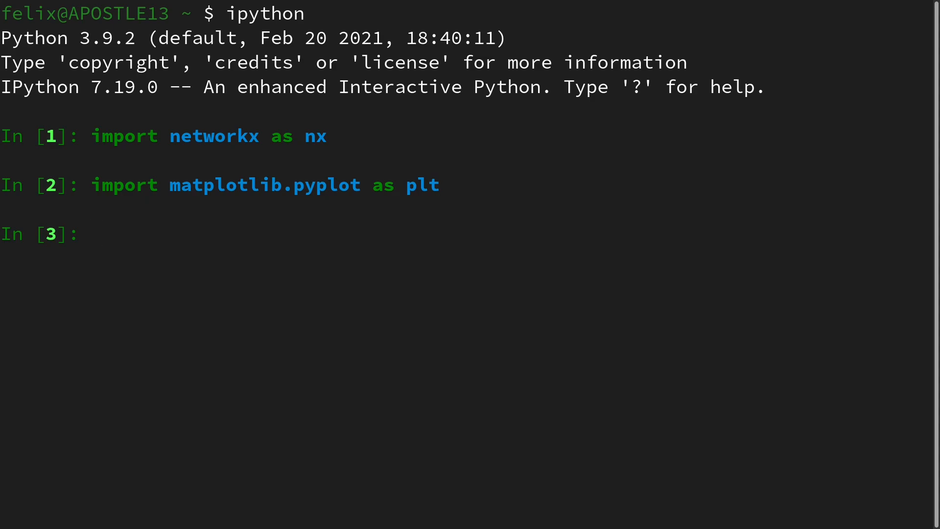
Create model = nx.DiGraph() and begin a model.add_edge call.
type("model =")
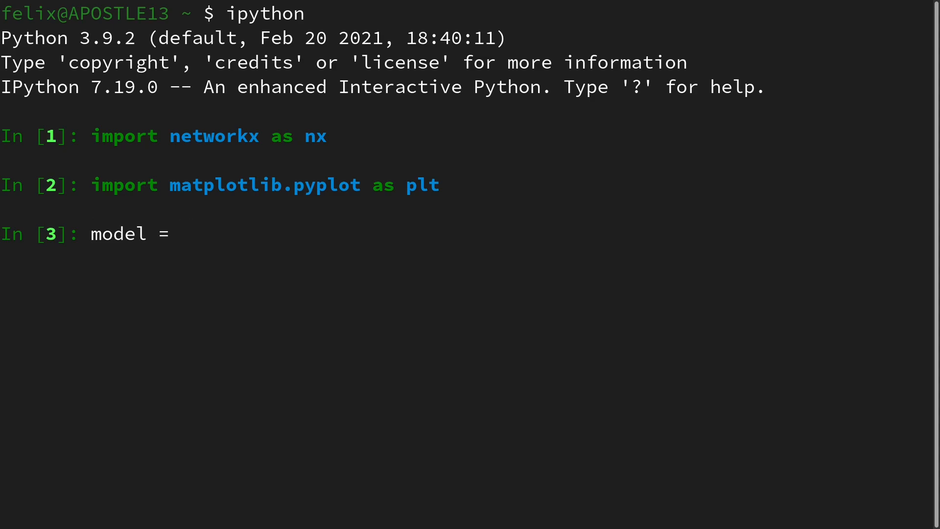
type("nx")
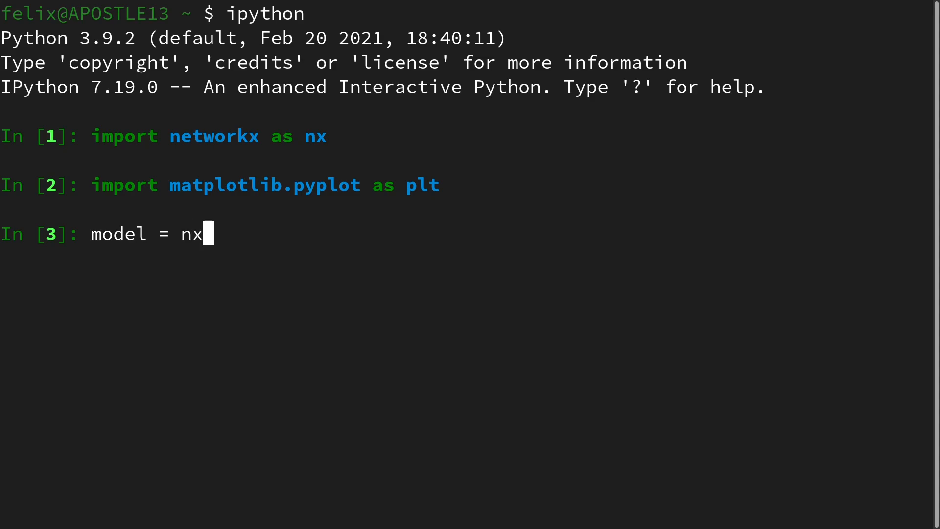
type(".DiGraph(")
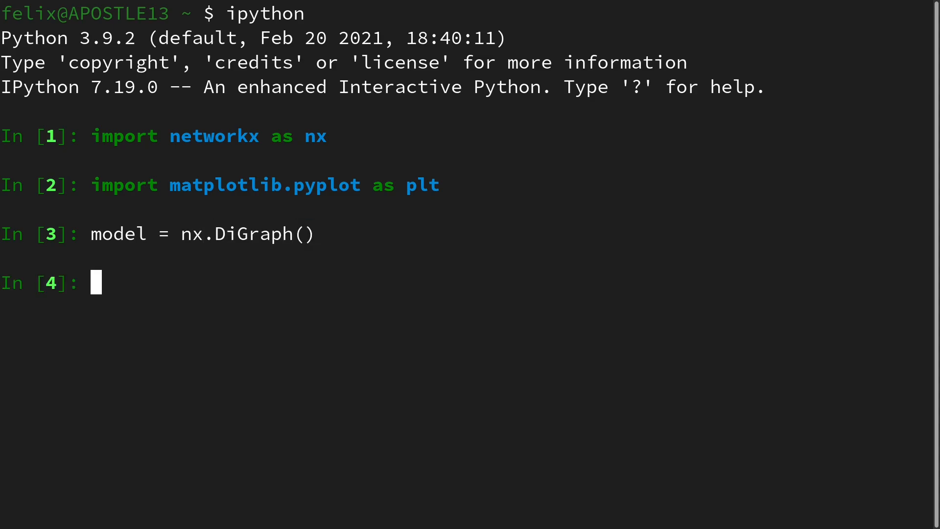
type("mod")
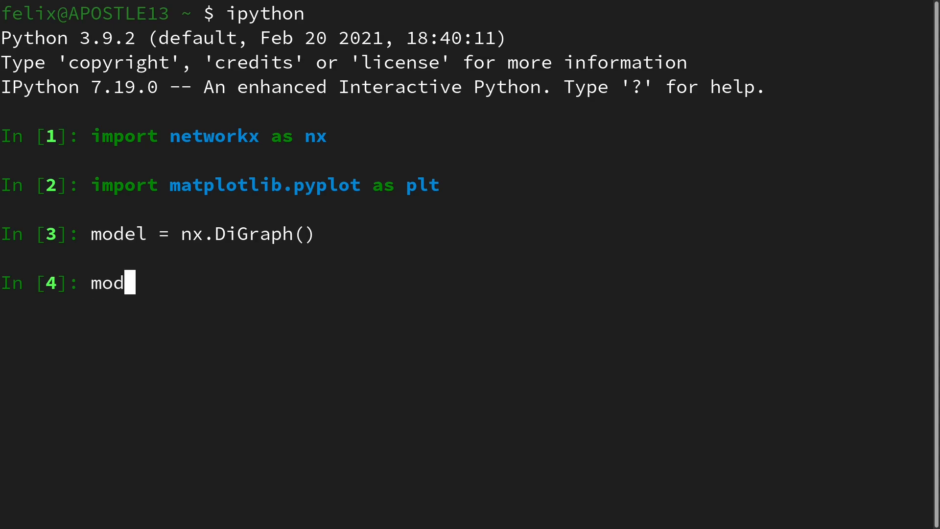
type("el.add")
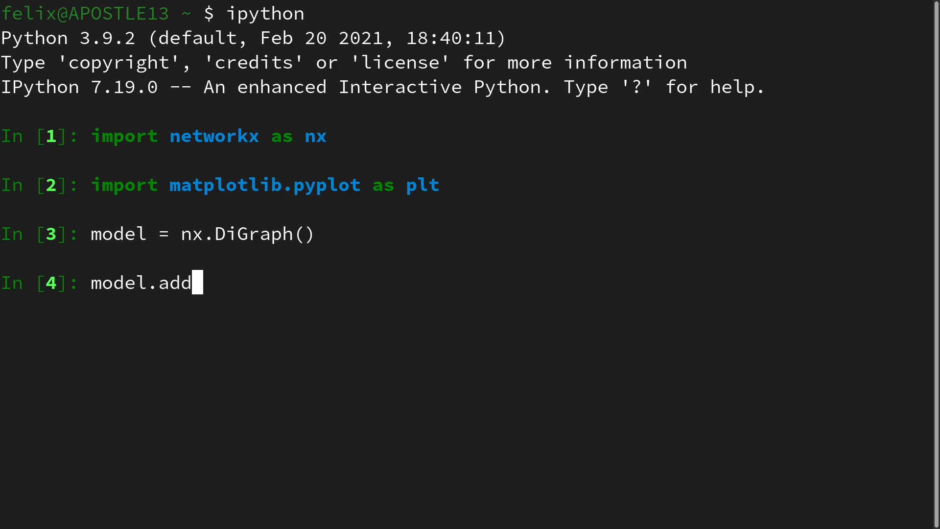
type("_edge")
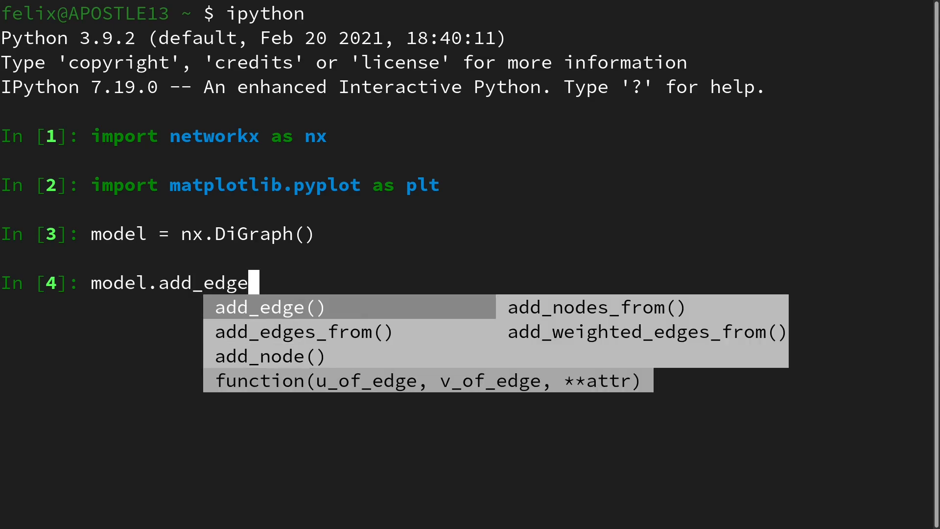
Add edges N→H, W→H, H→P and W→O to model with add_edge.
type("(\"")
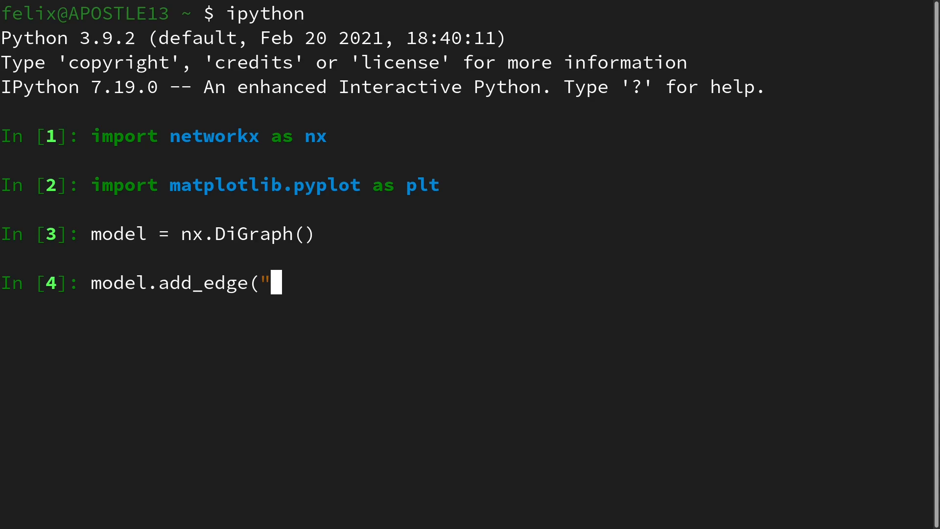
type("N\", \"H\")")
type("model.a")
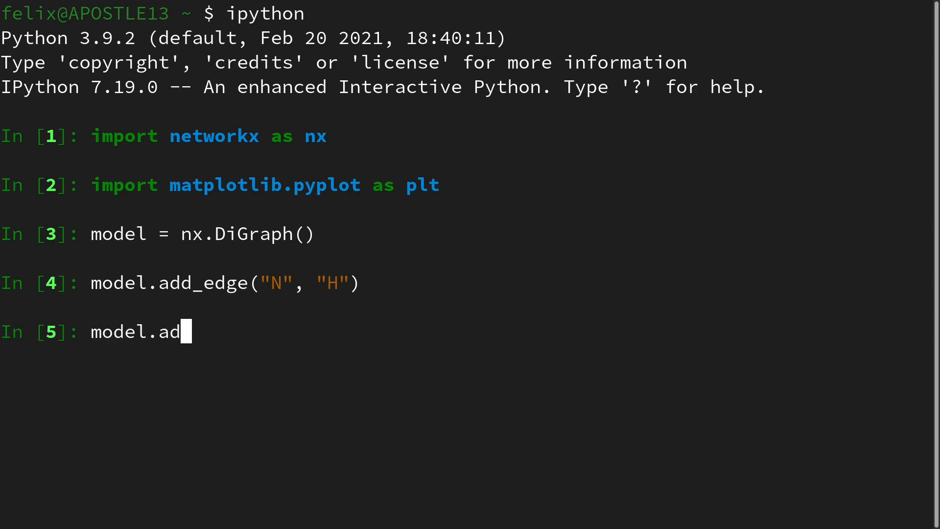
type("d_edge(\"")
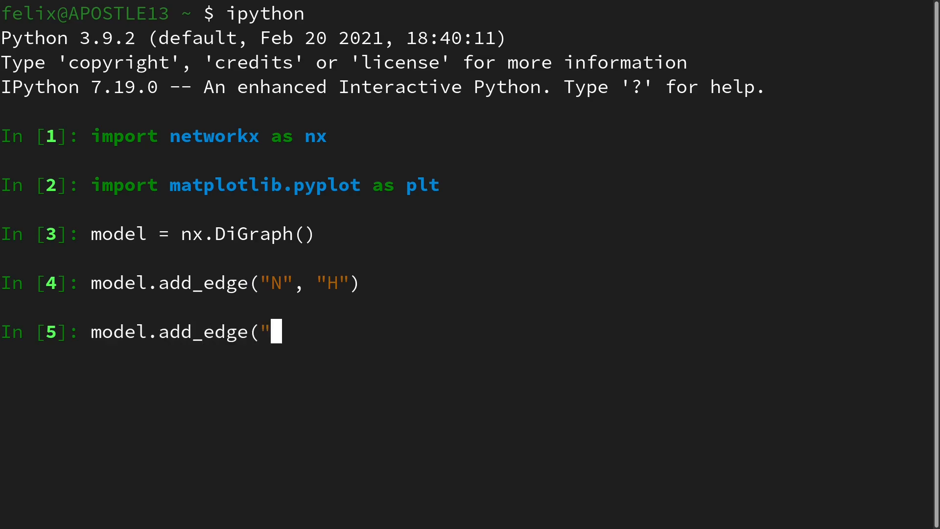
type("W\", \"H\"")
type("model.a")
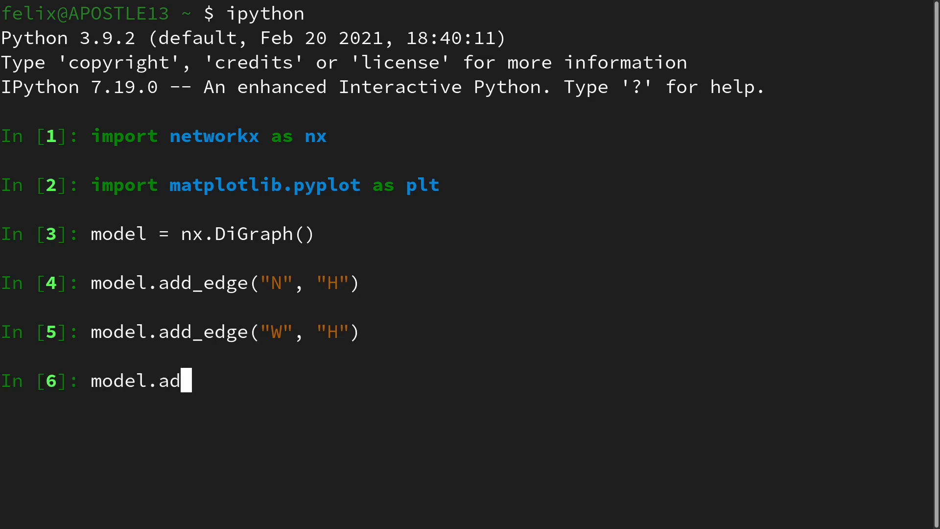
type("d_edge(\"")
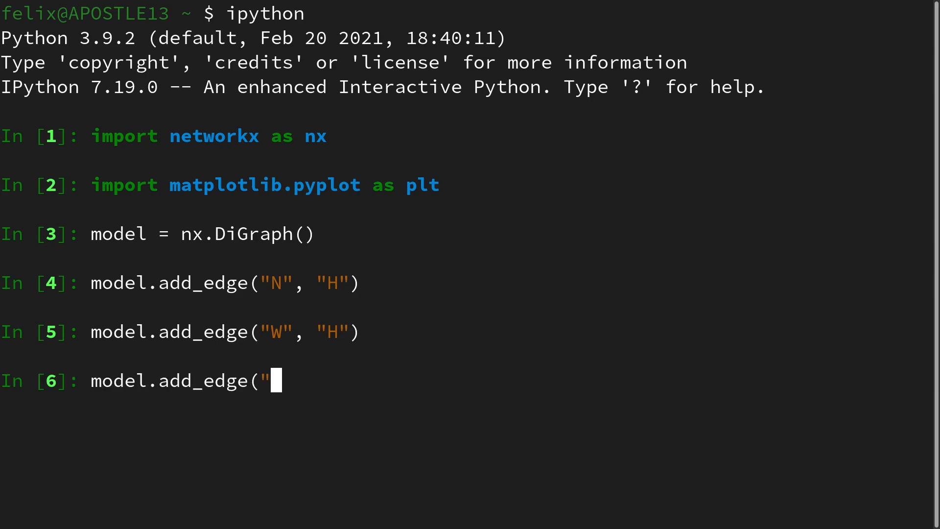
type("H\", \"P")
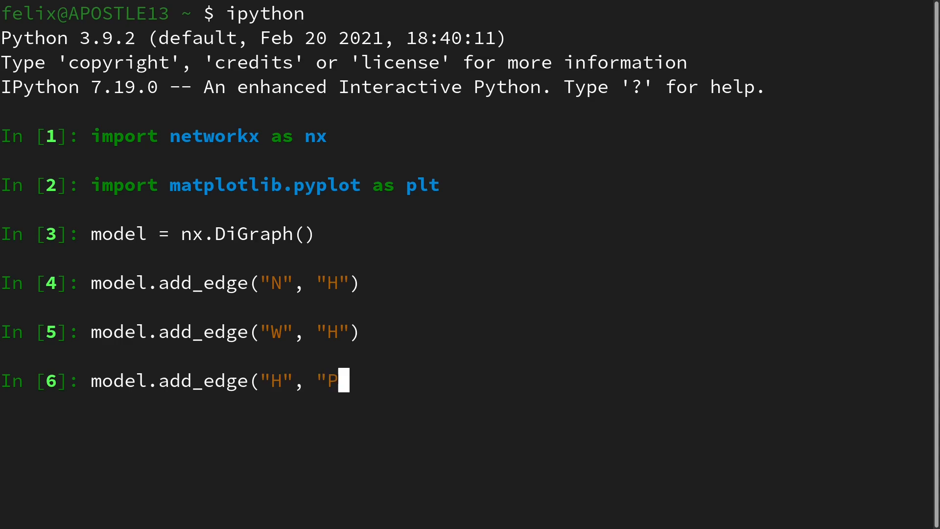
key("enter")
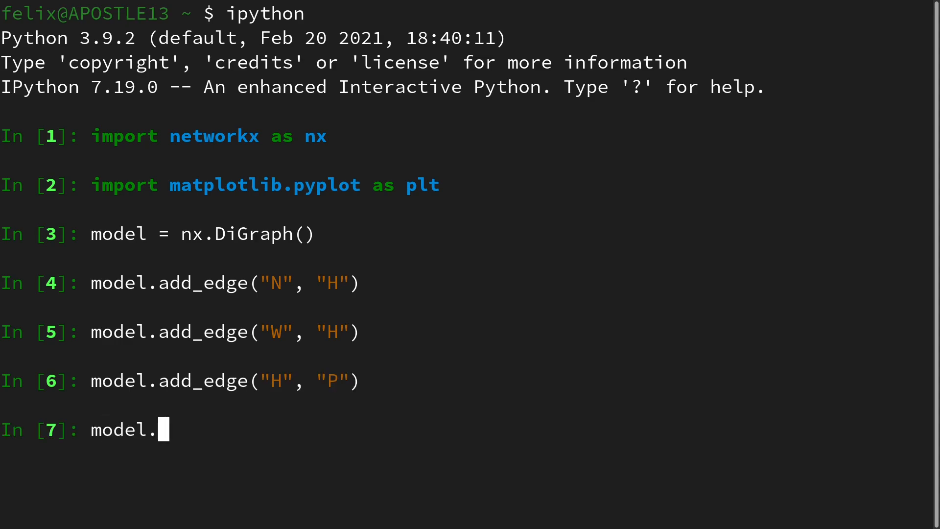
type("add_edge(\"W\",")
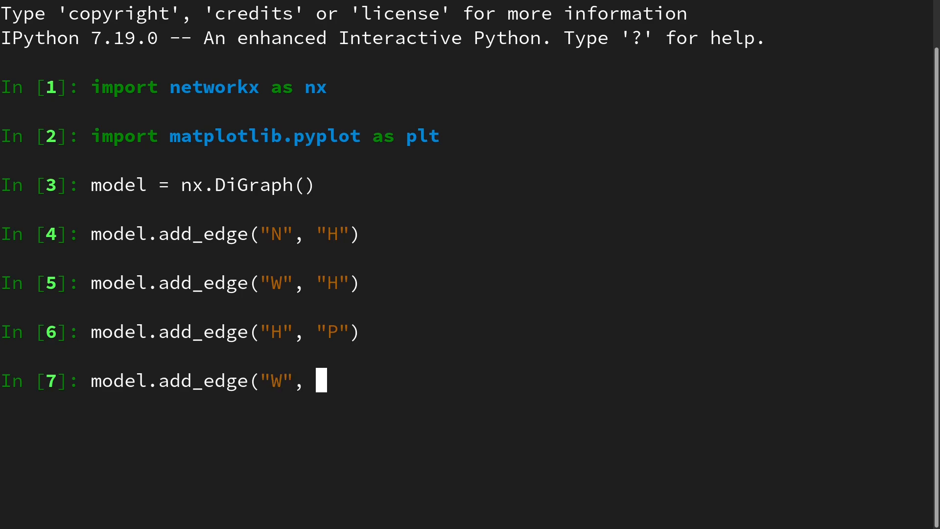
type("\"O\")")
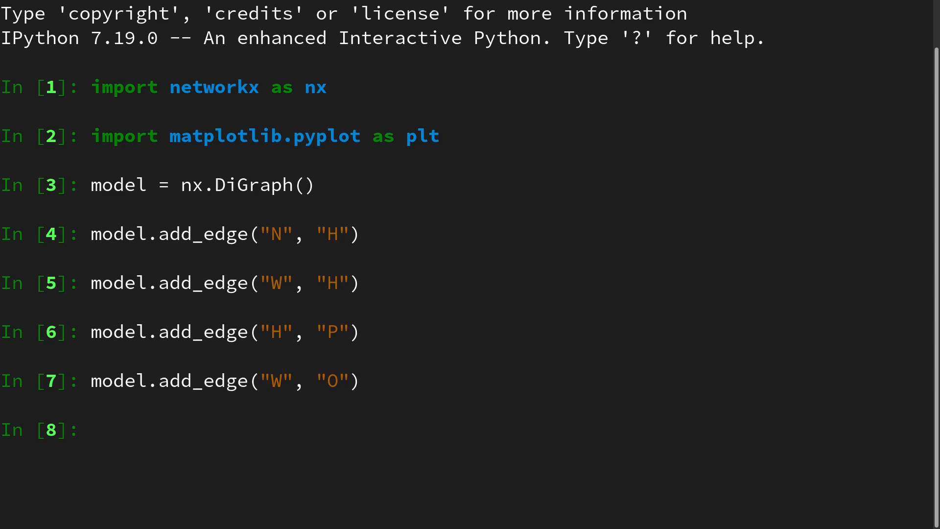
Draw the graph with nx.draw_networkx(model) and show it with plt.show().
type("mod")
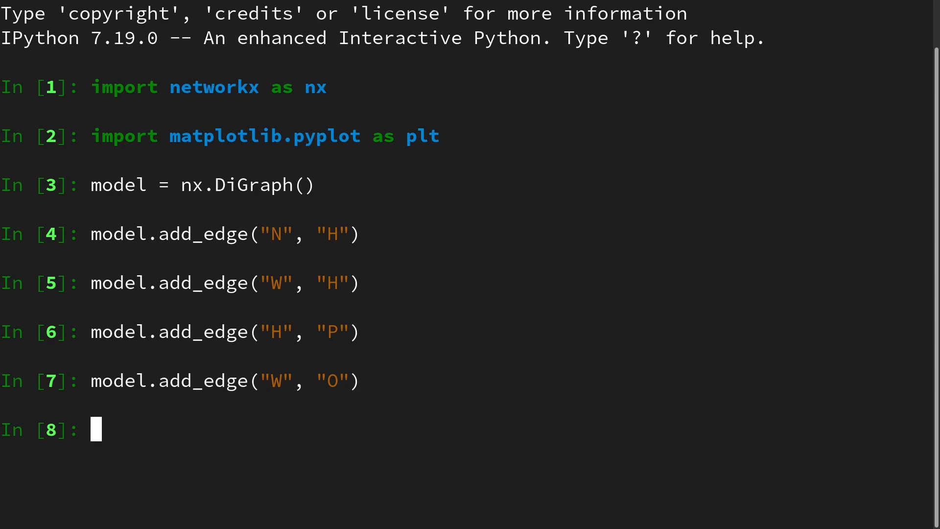
type("mx.")
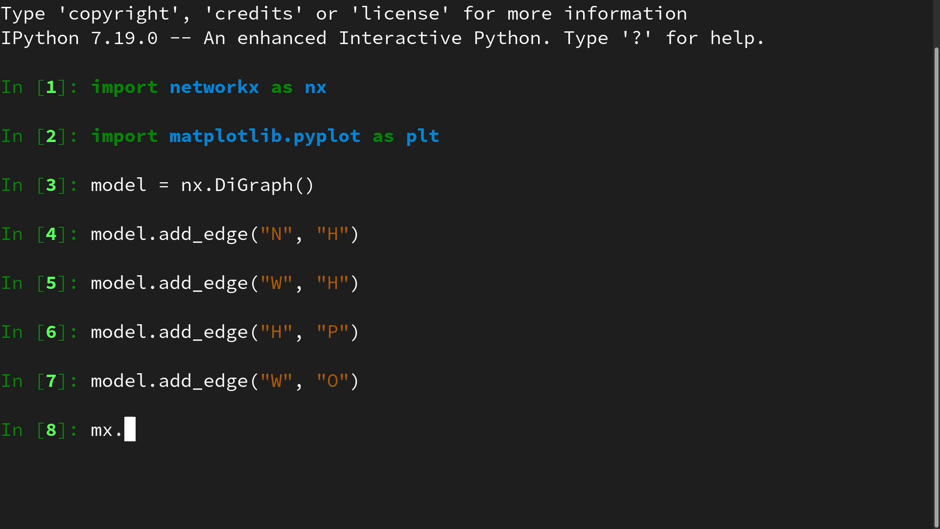
type("nx")
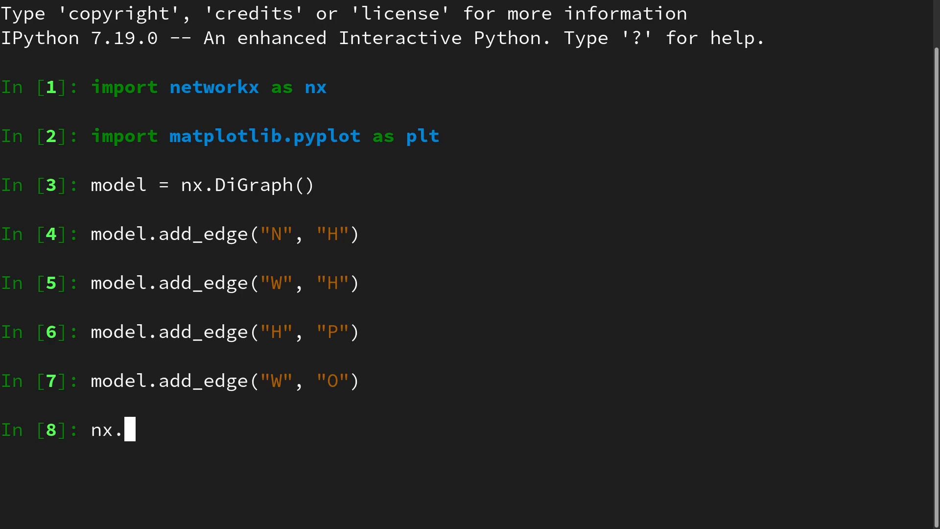
type("draw_networkx")
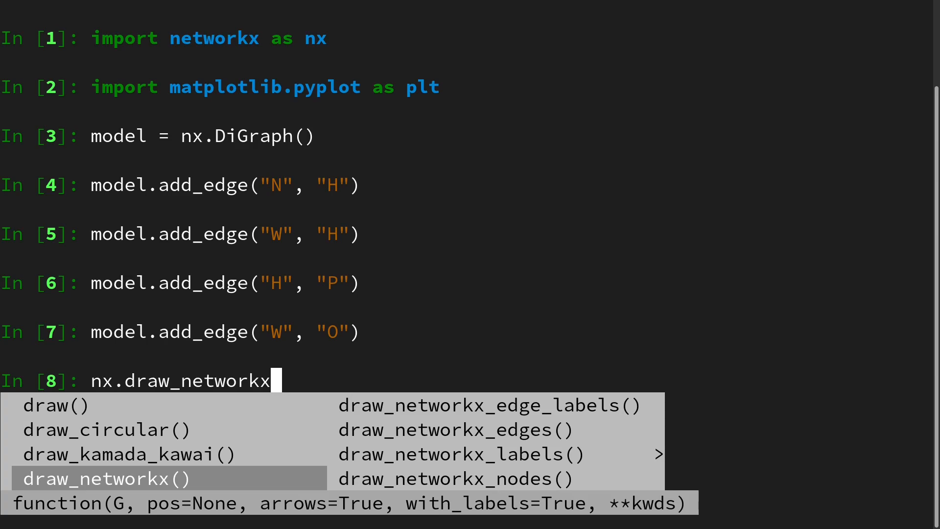
type("(")
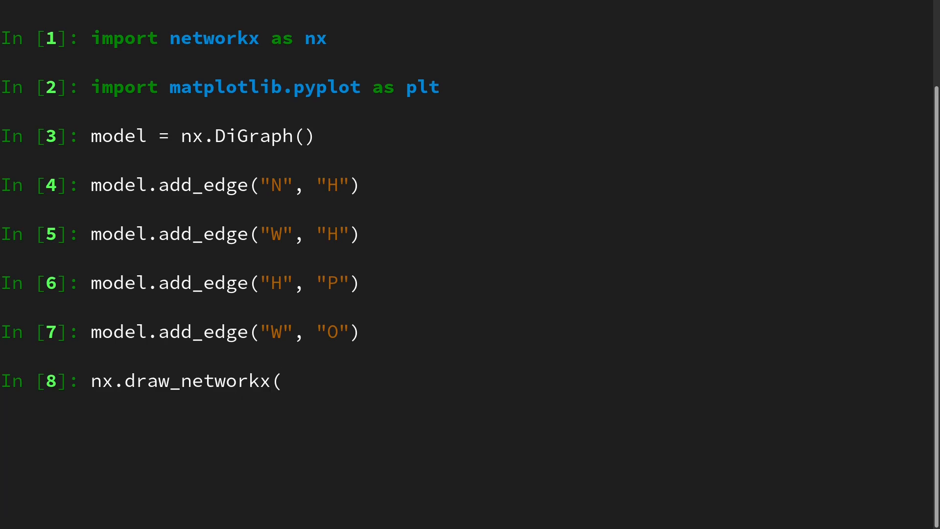
type("model)")
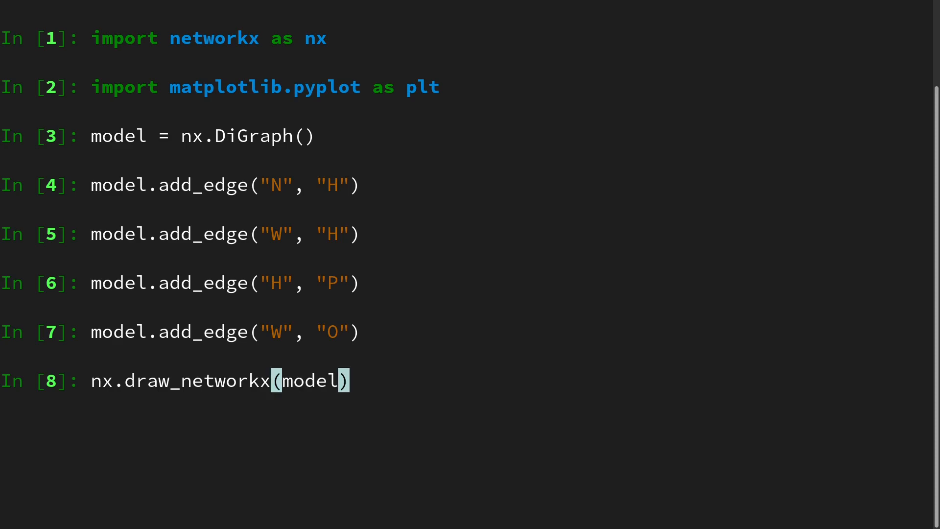
type("plt.sh")
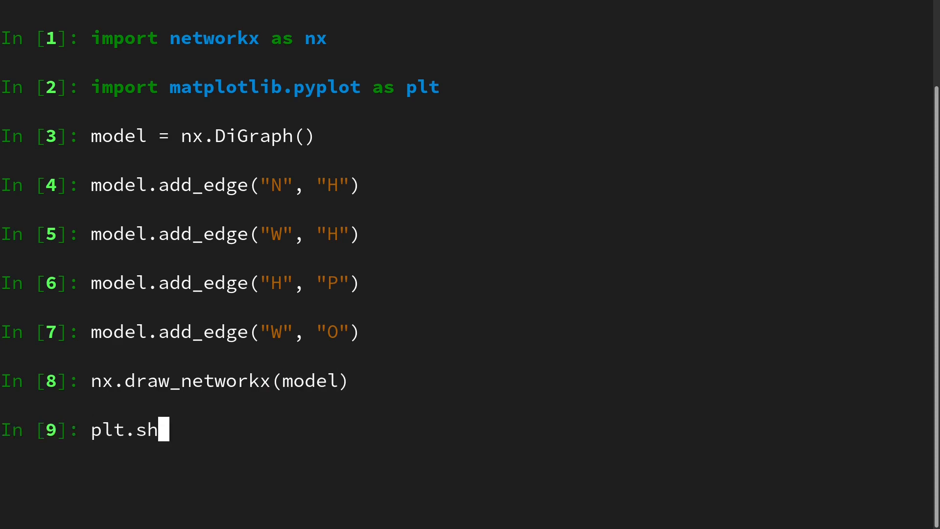
type("ow()")
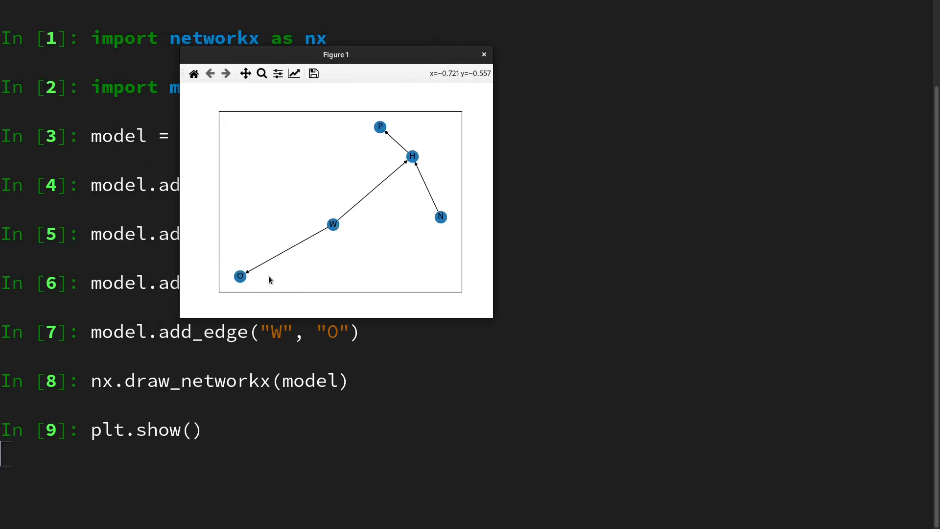
mouse_move(236, 285)
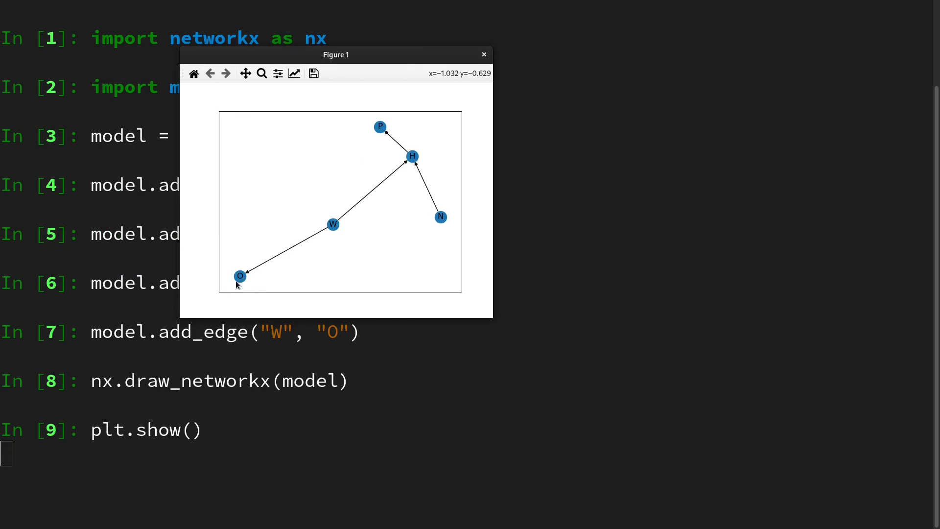
mouse_move(410, 156)
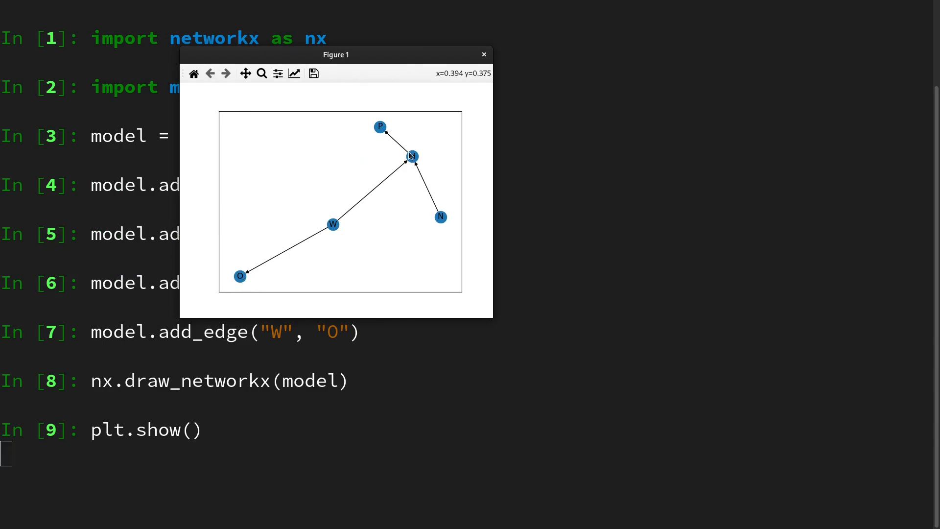
mouse_move(442, 220)
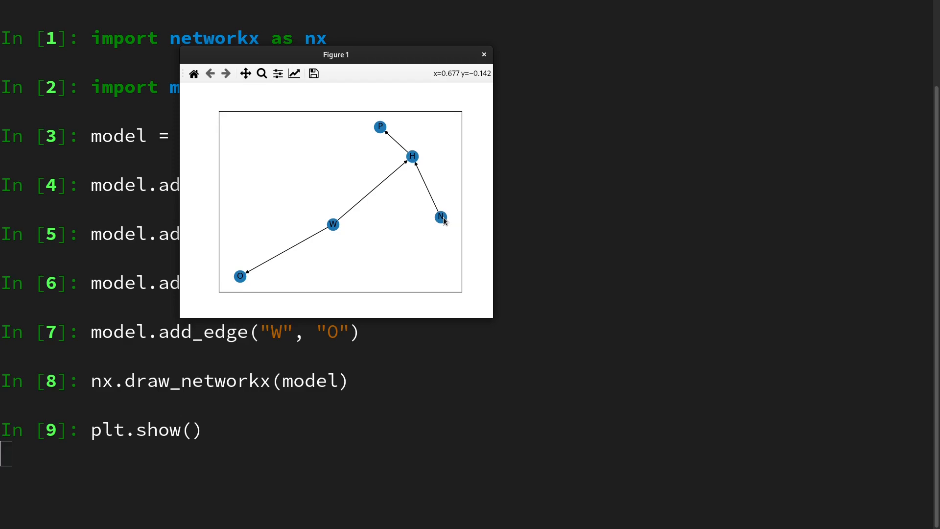
mouse_move(418, 163)
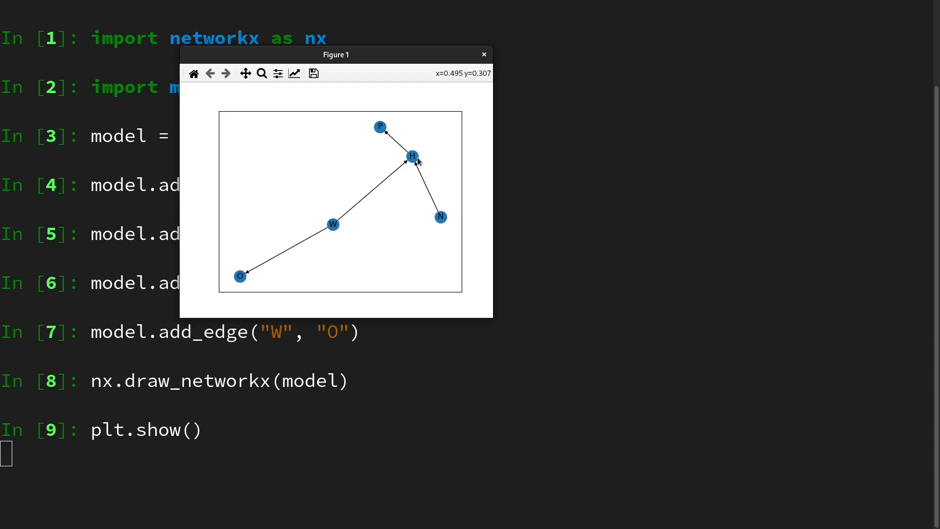
mouse_move(383, 126)
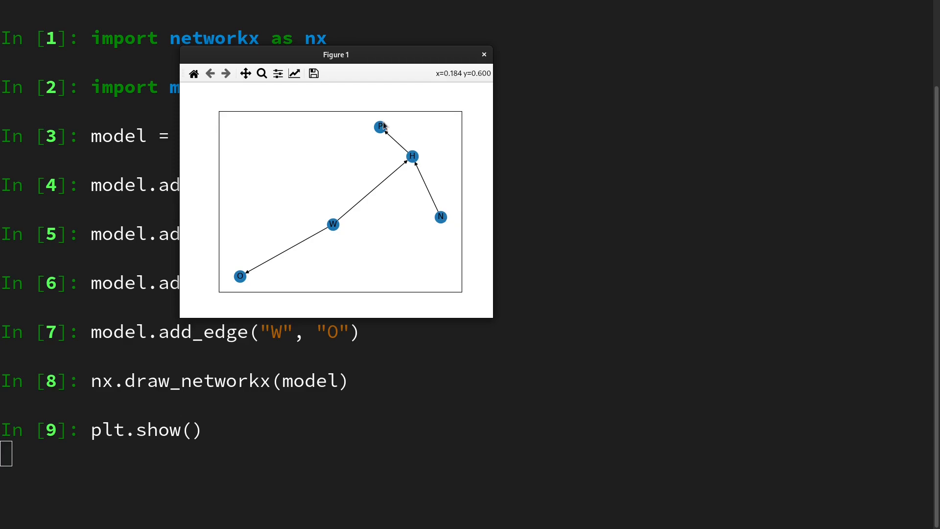
mouse_move(386, 167)
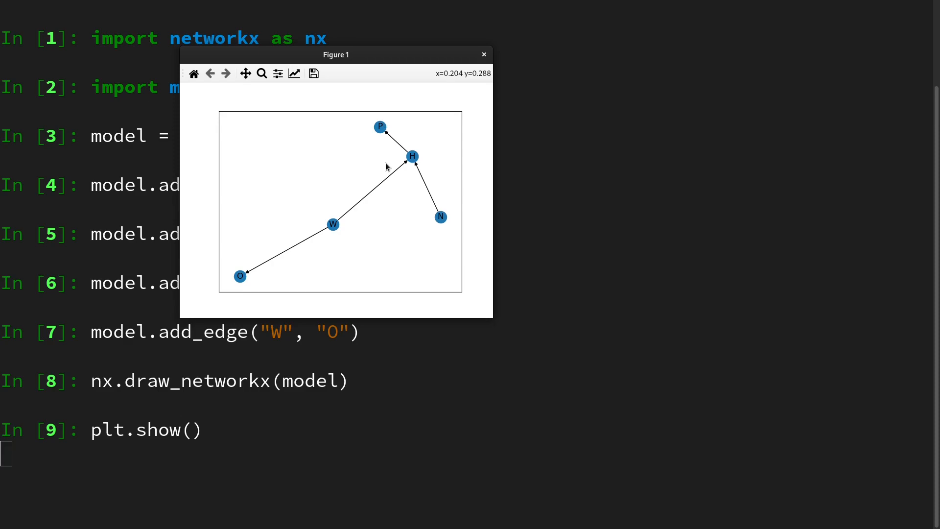
mouse_move(329, 168)
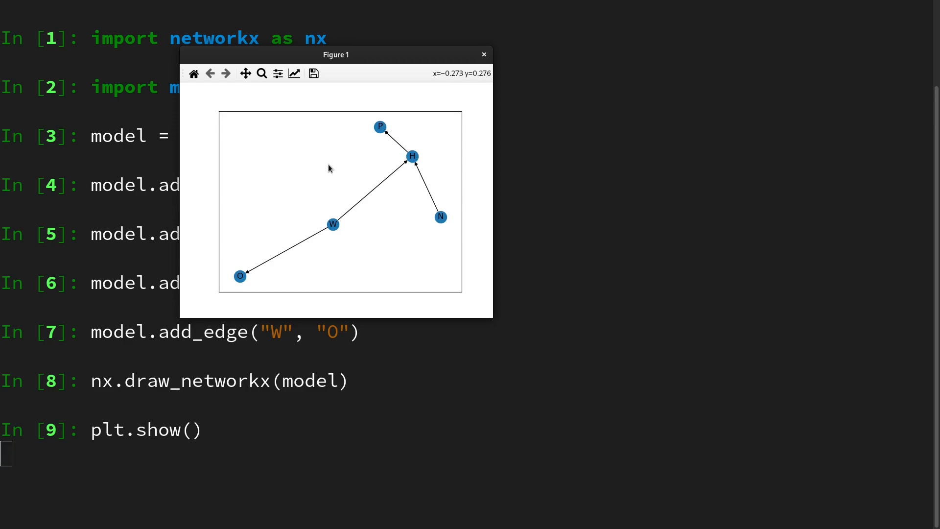
mouse_move(388, 190)
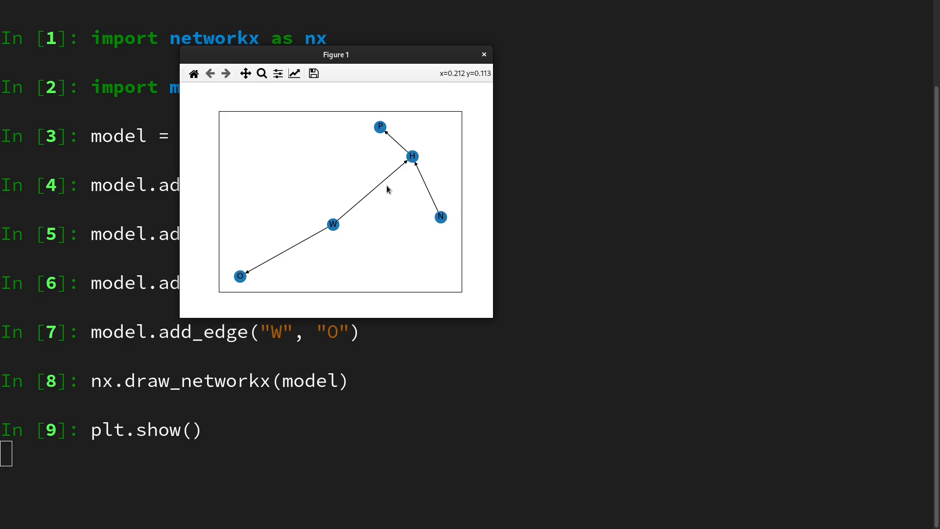
mouse_move(433, 182)
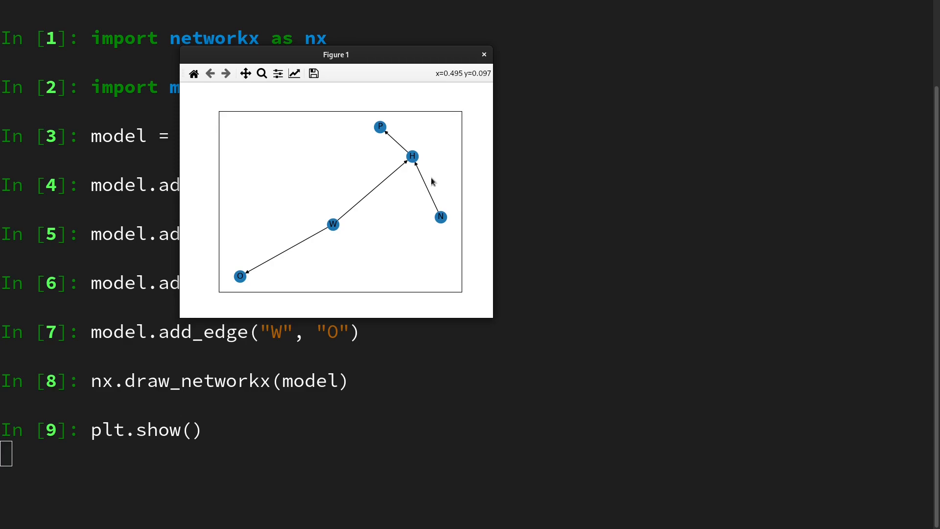
mouse_move(442, 169)
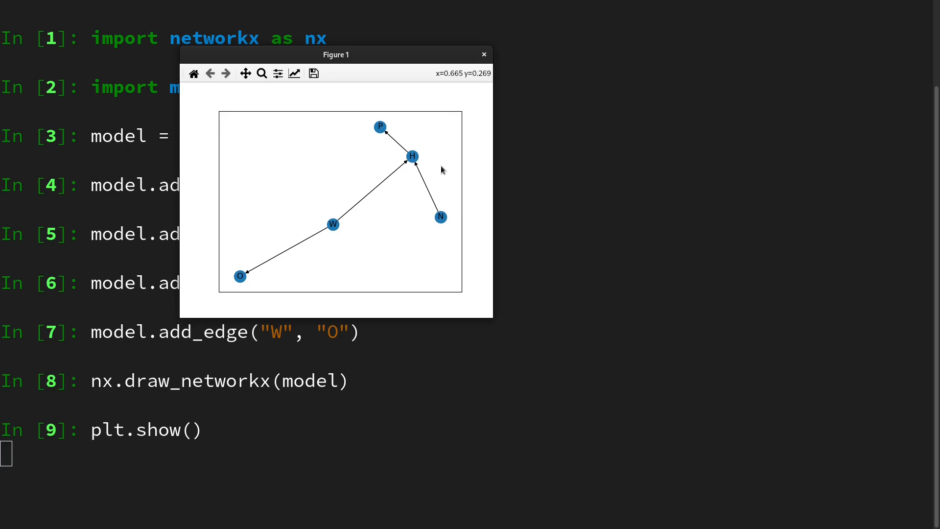
mouse_move(424, 174)
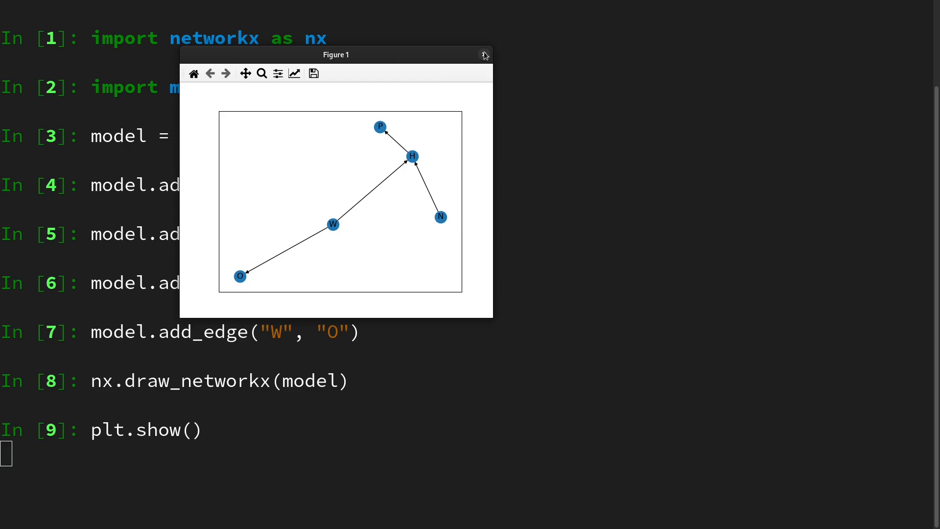
Close the Figure 1 window after inspecting the five-node DiGraph.
left_click(484, 55)
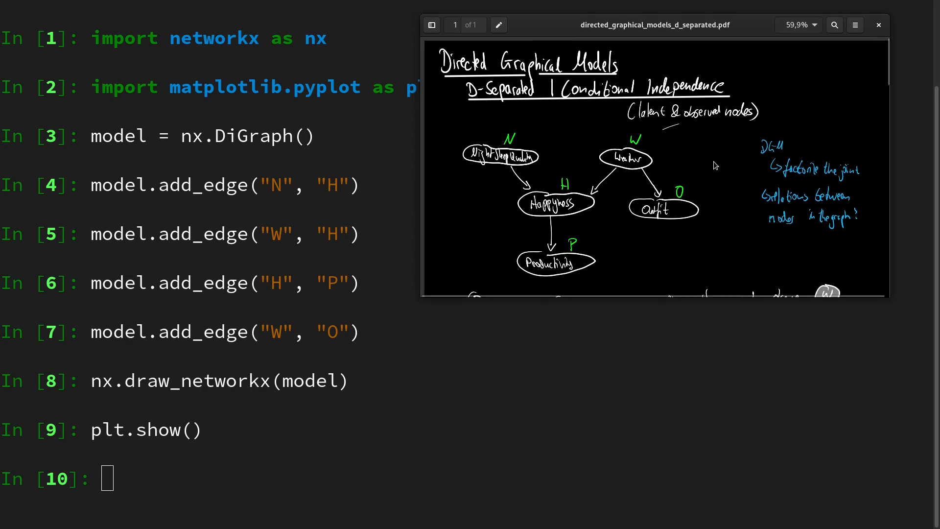
Scroll the lecture-notes PDF to the H/O given W d-separation diagram.
scroll("down", 3)
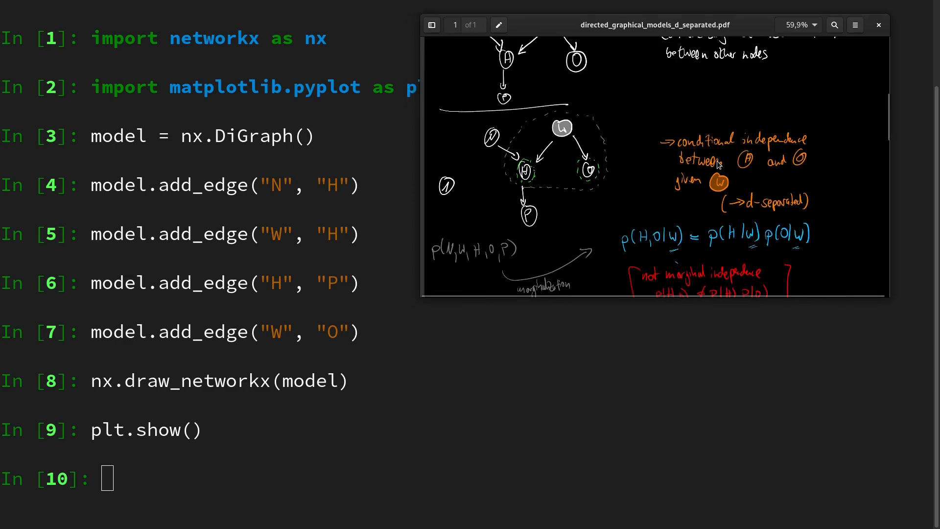
mouse_move(555, 189)
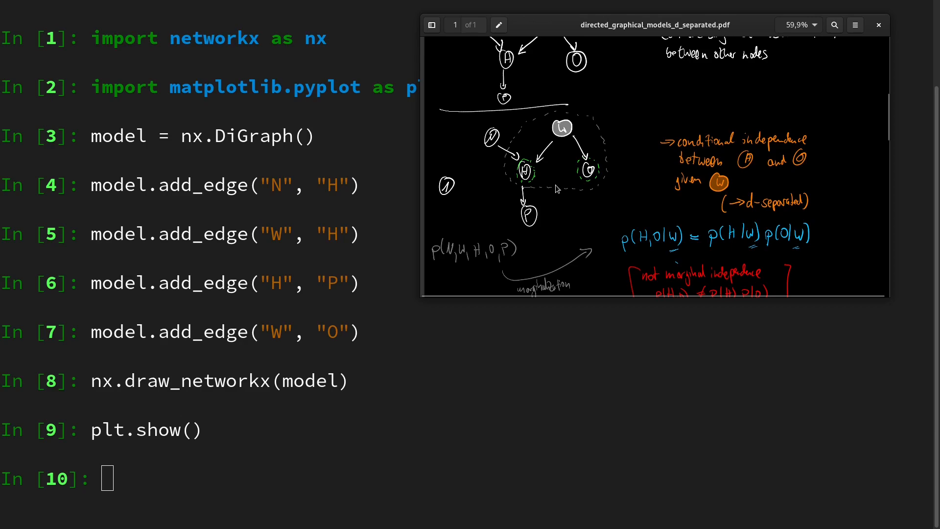
mouse_move(586, 181)
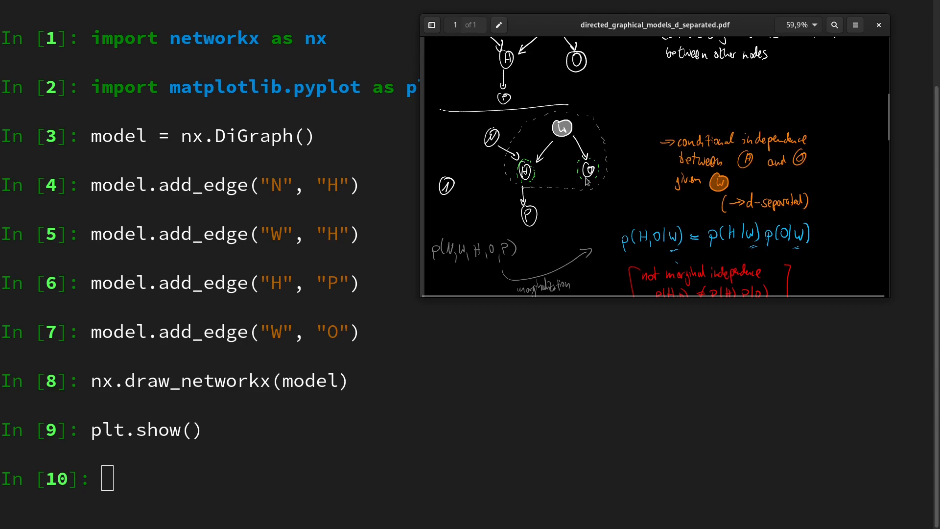
right_click(653, 24)
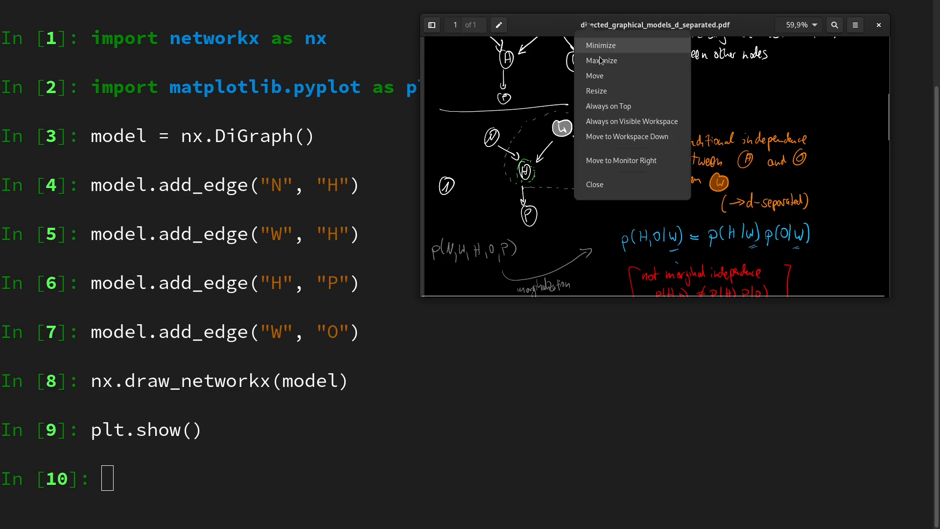
Run nx.d_separated(model, {"H"}, {"O"}, {"W"}), returning True.
type("n")
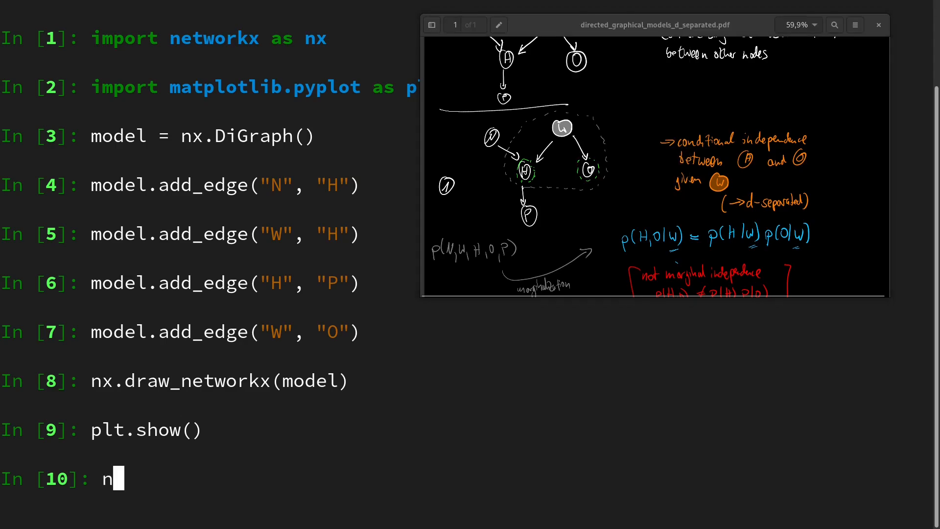
type("x.d_separated(")
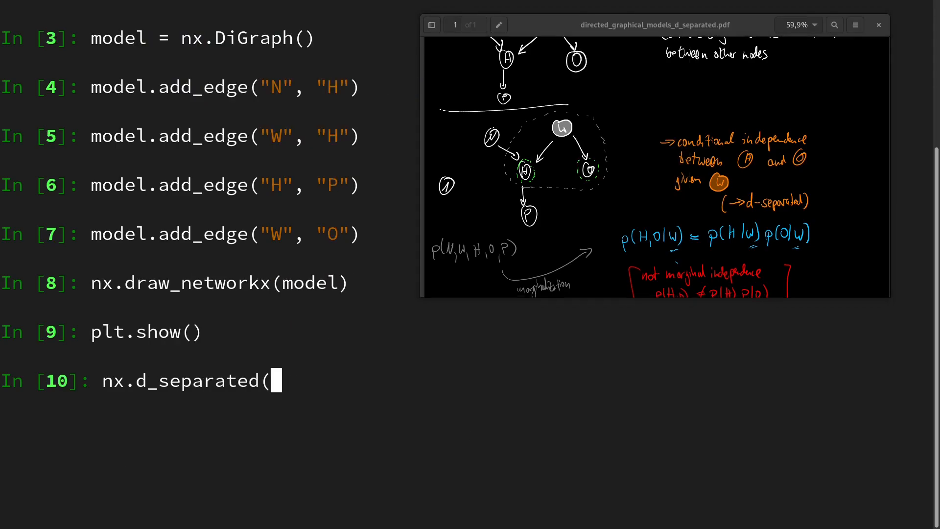
type("model,")
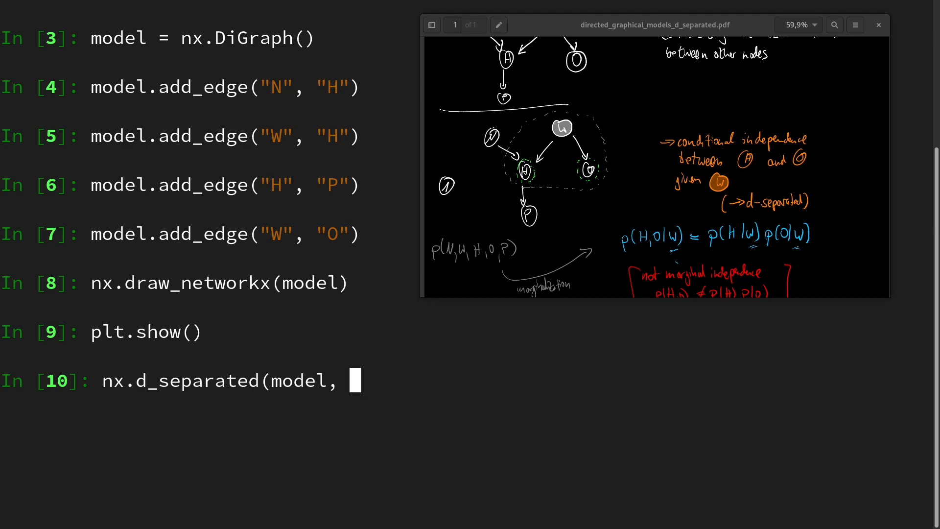
type("{}")
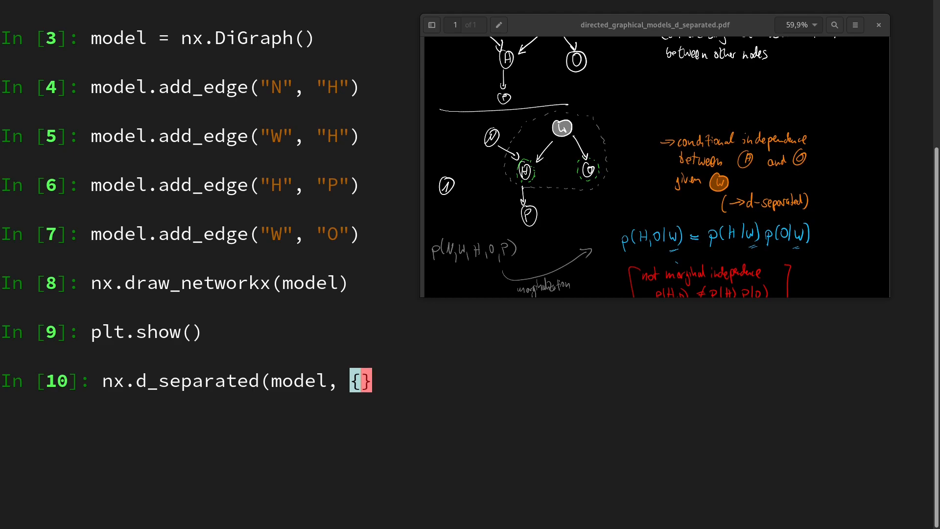
type("H")
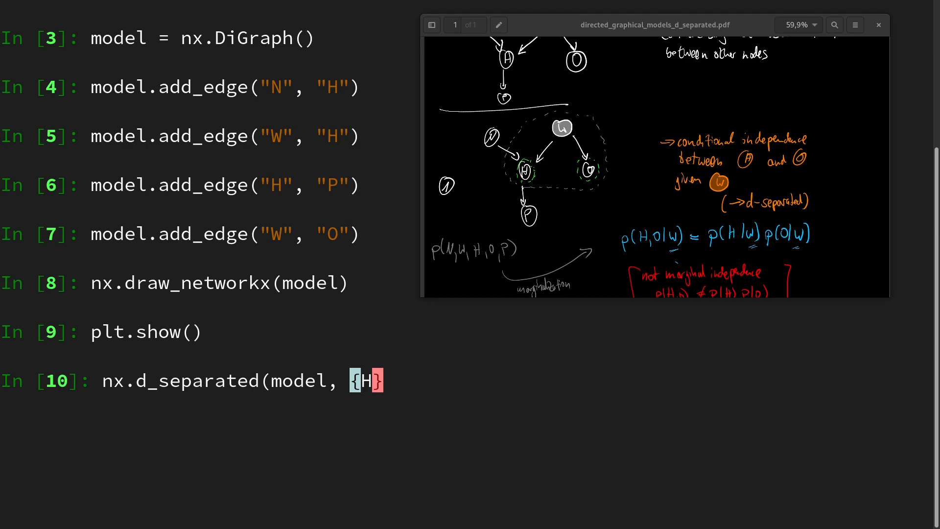
type("\"H\"}.")
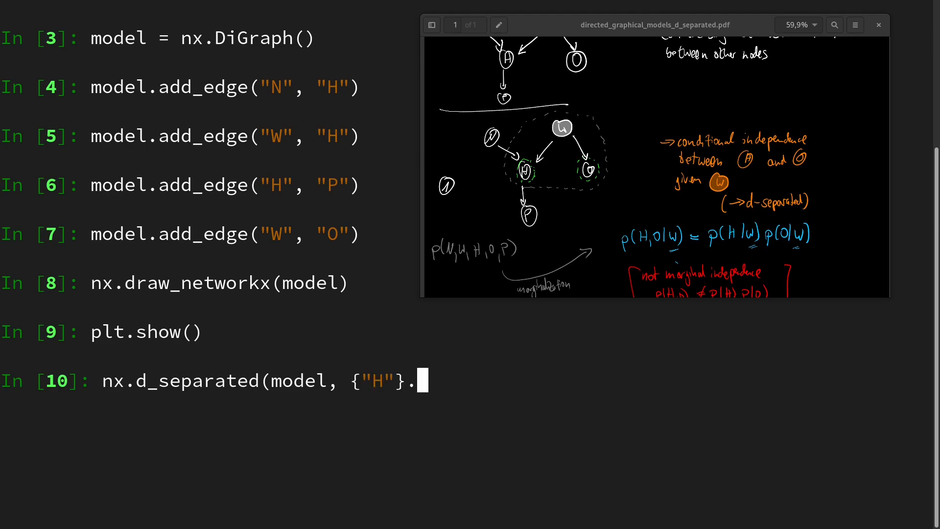
type(",")
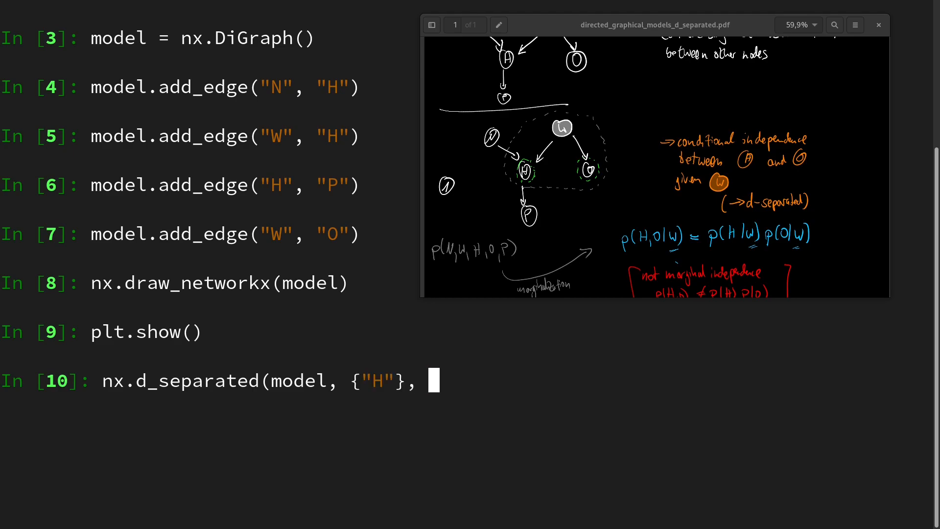
type("{\"O\"},")
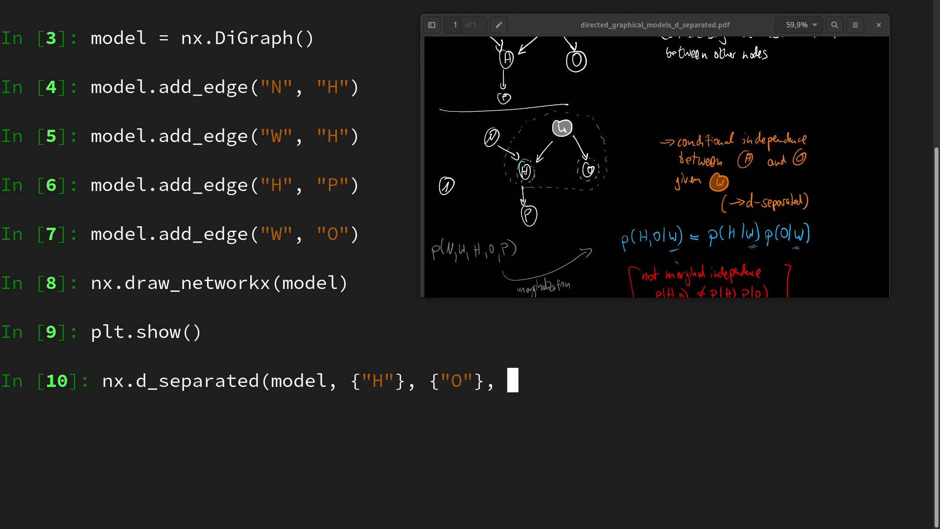
type("{\"W\"})")
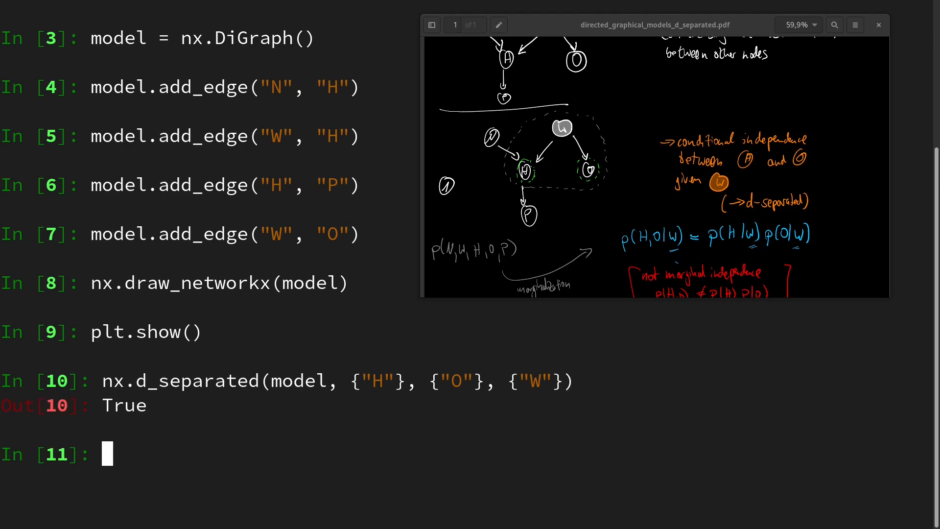
Scroll the PDF further and start a new nx.d_separated call.
scroll("down", 3)
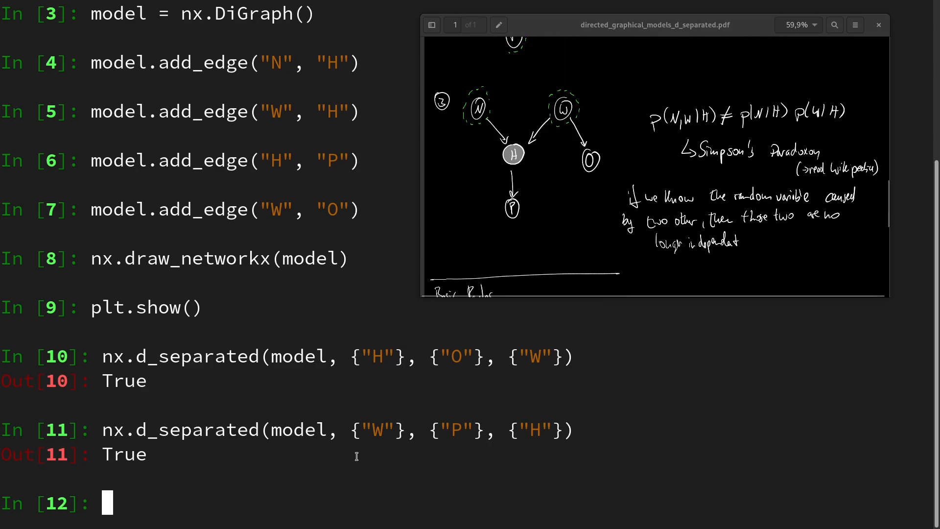
type("nx.d_separated(m")
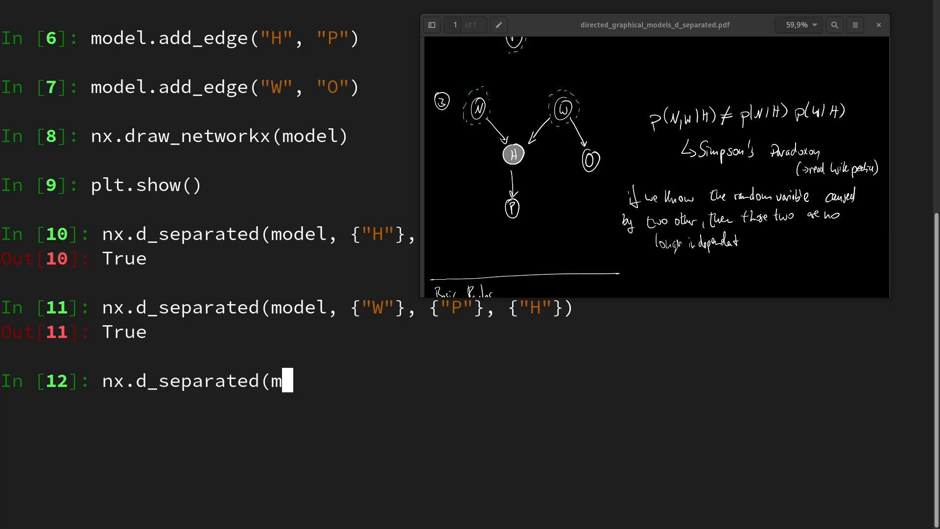
Complete nx.d_separated(model, {"W"}, {"P"}, {"H"}), returning True.
type("odel, {\"W\"}, {\"P\"}, {\"H\"})")
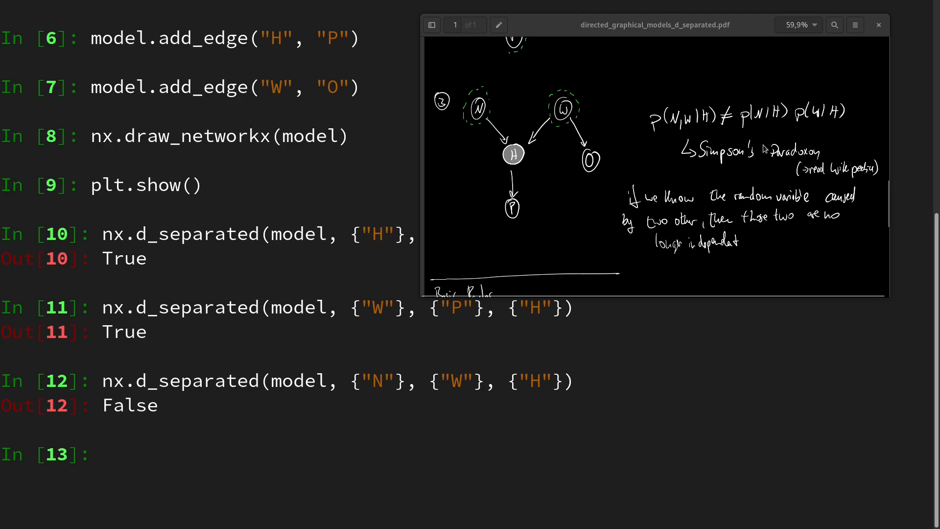
mouse_move(511, 182)
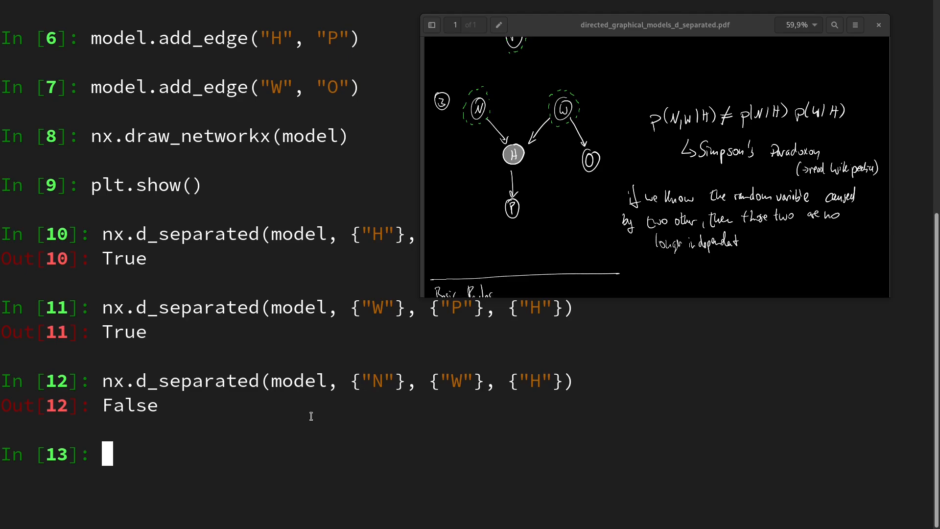
Check N and W d-separation with empty and {"H"} conditioning sets, getting True then recalling the H query.
type("nx.d_separated(model, {\"N\"}, {\"W\"}, {\"H\"})")
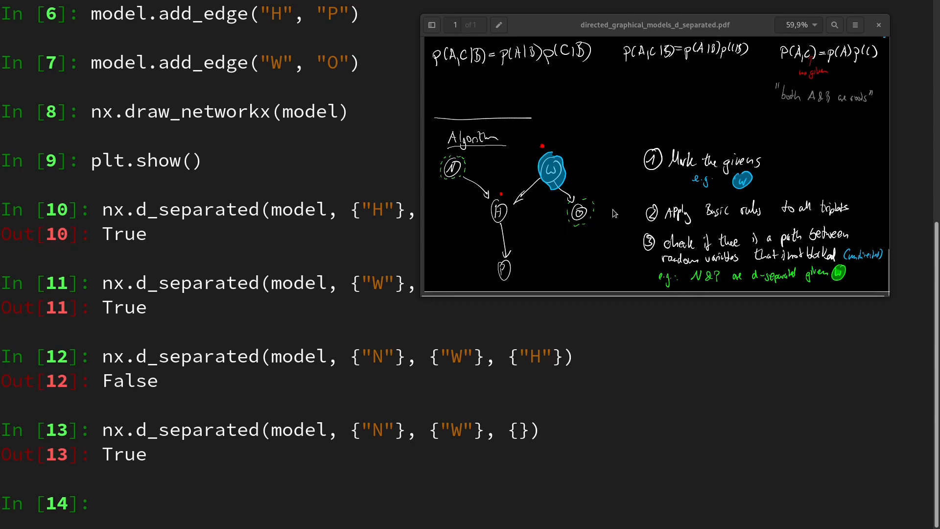
type("nx.d_separated(model, {\"N\"}, {\"W\"}, {\"H\"})")
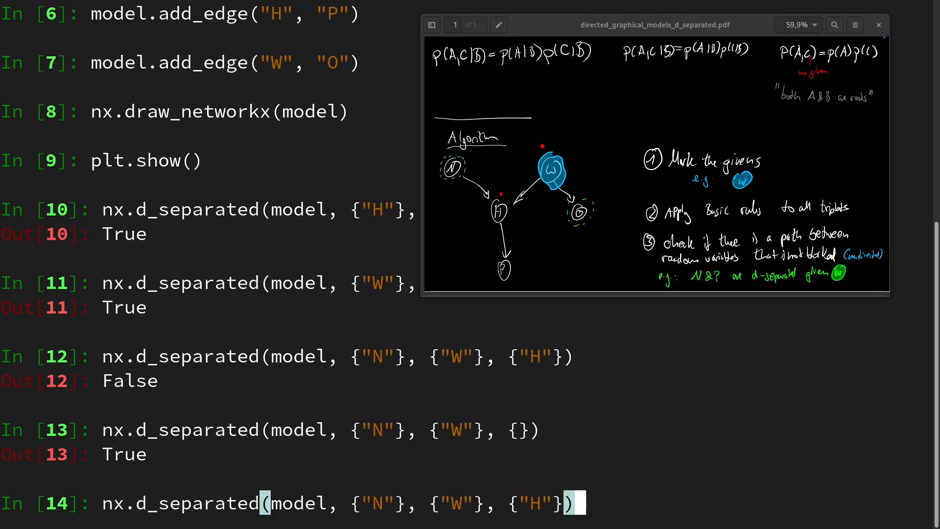